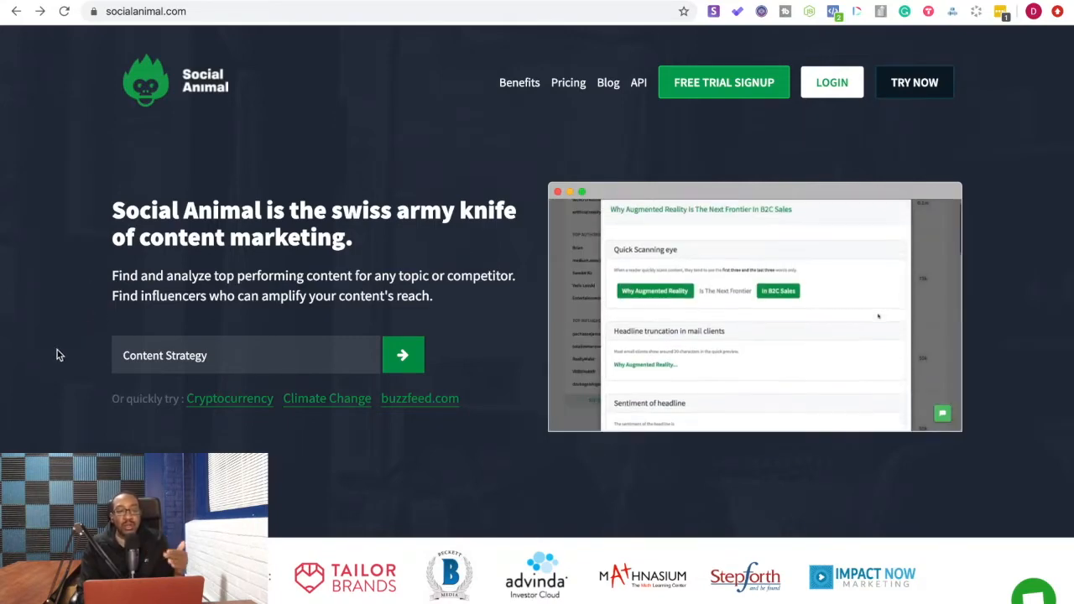
Step: Scroll the socialanimal.com homepage down through Content Research to the Content Curation overview
scroll(down, 3)
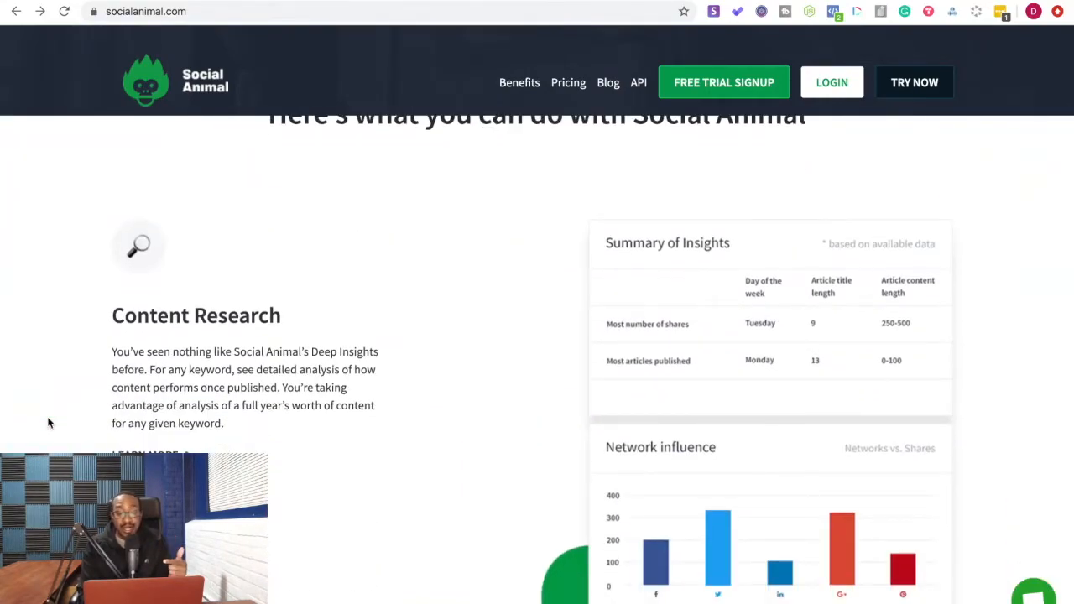
scroll(down, 3)
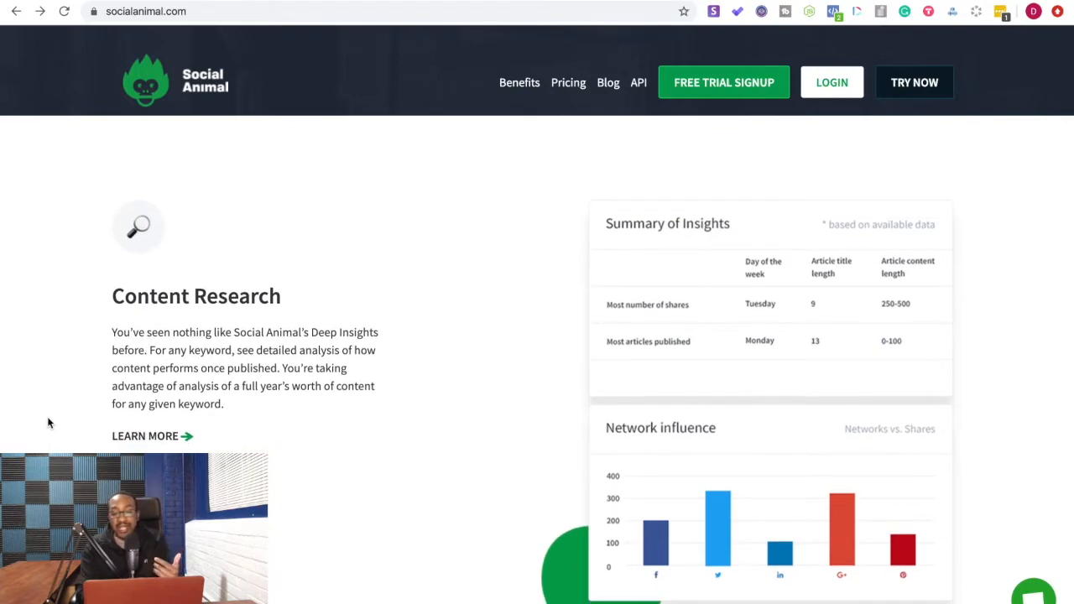
scroll(down, 3)
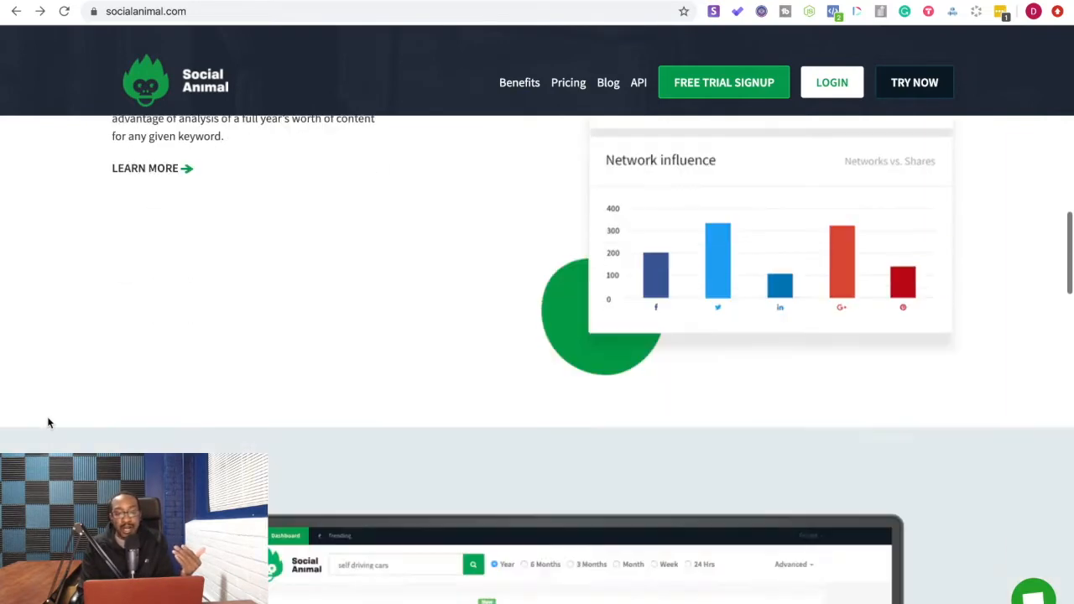
scroll(down, 3)
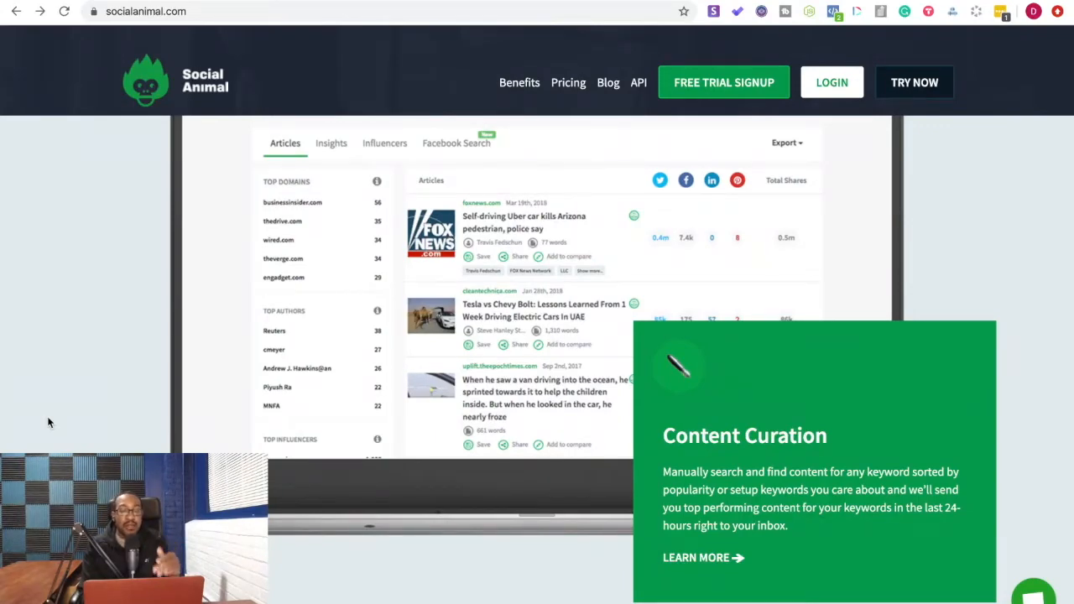
Step: Scroll further down the homepage to the Influencer Search section
scroll(down, 3)
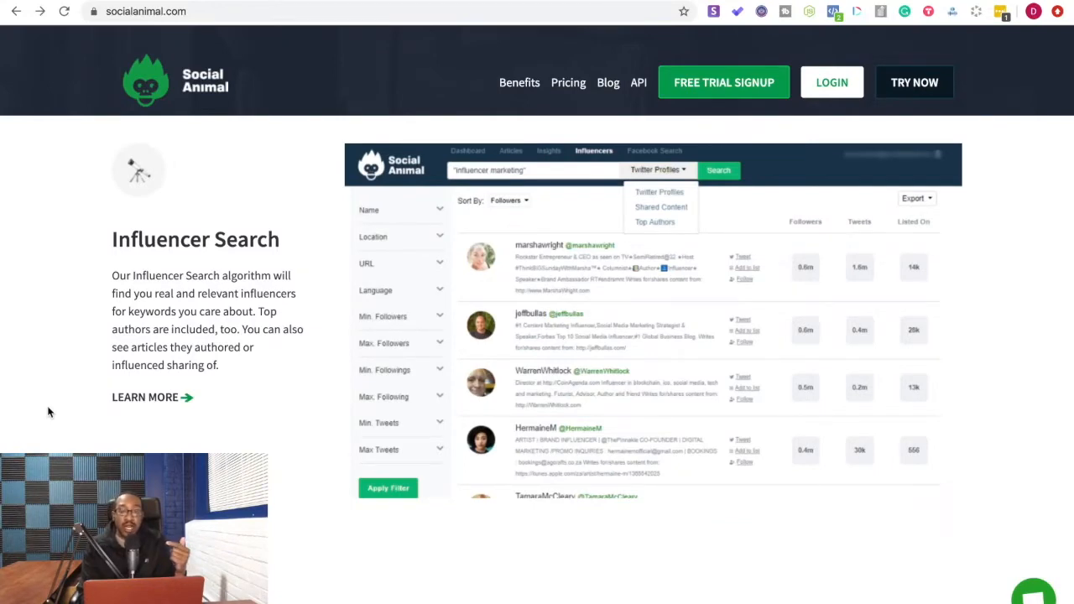
scroll(down, 3)
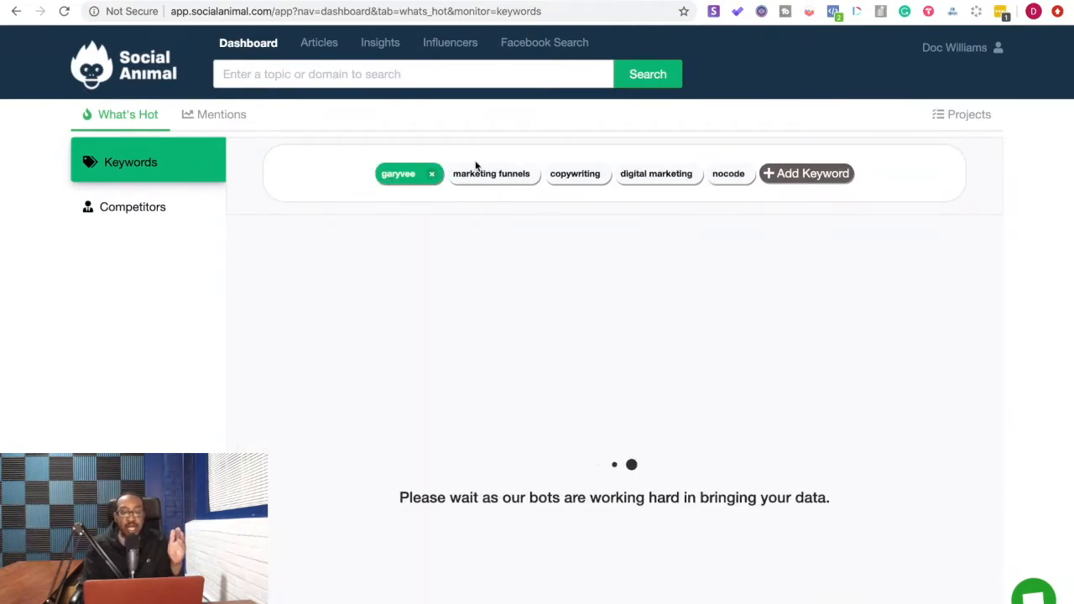
Step: Select the 'marketing funnels' keyword on What's Hot and scroll through its popular articles and influencers
click(491, 174)
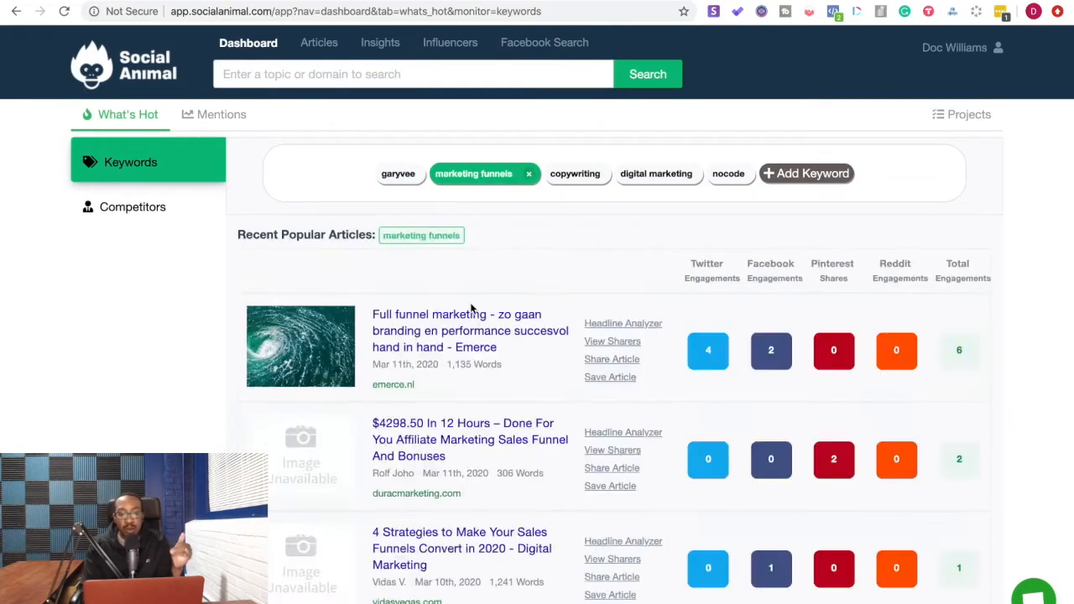
scroll(down, 3)
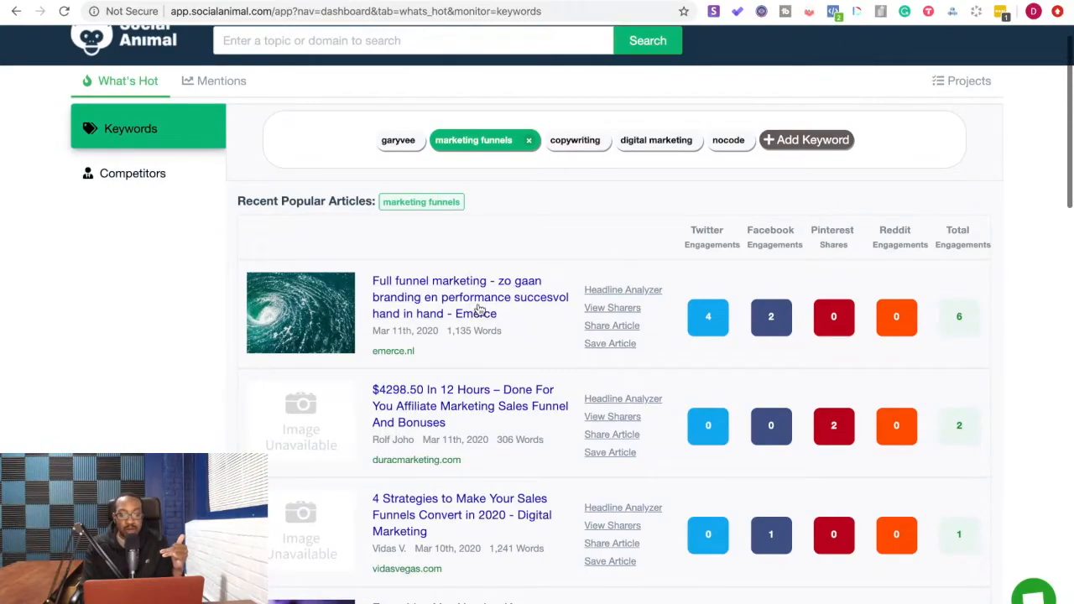
scroll(down, 3)
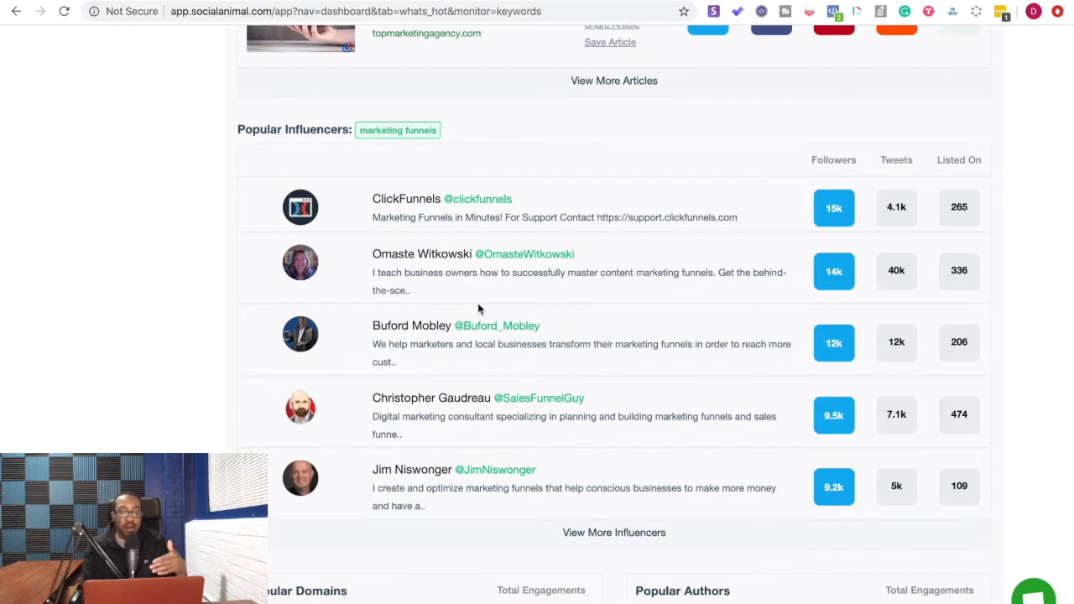
scroll(down, 3)
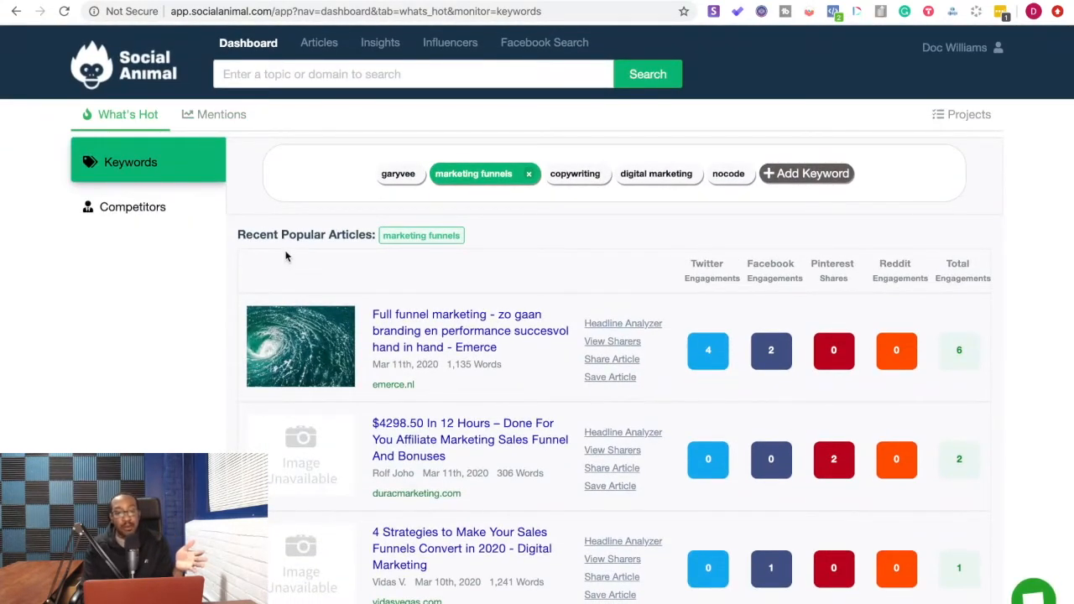
mouse_move(811, 179)
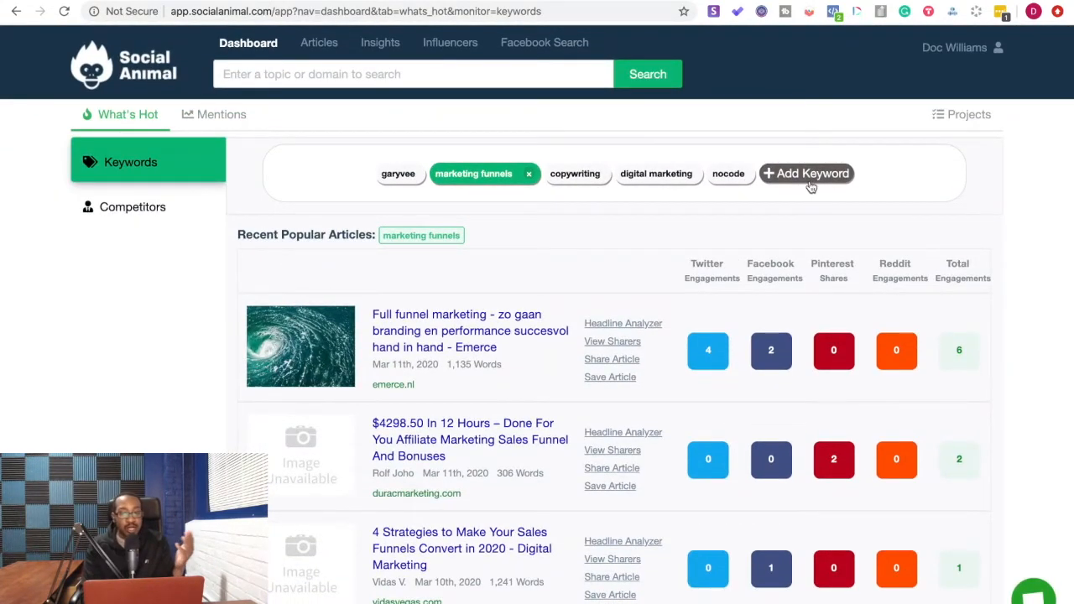
Step: View the empty Projects tab, then go to the Articles search page
click(967, 114)
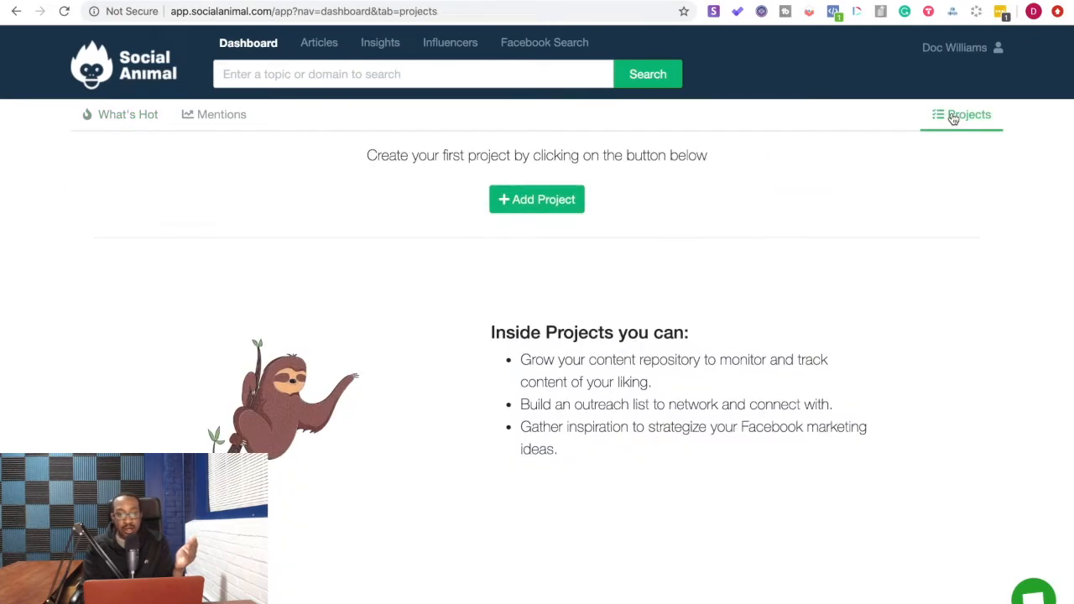
mouse_move(550, 195)
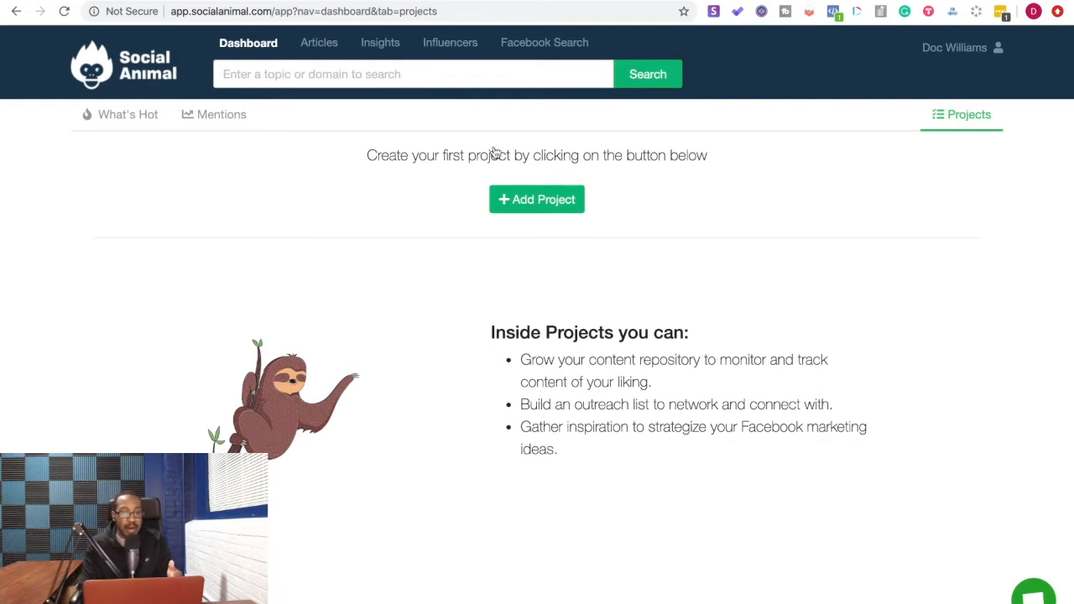
click(317, 43)
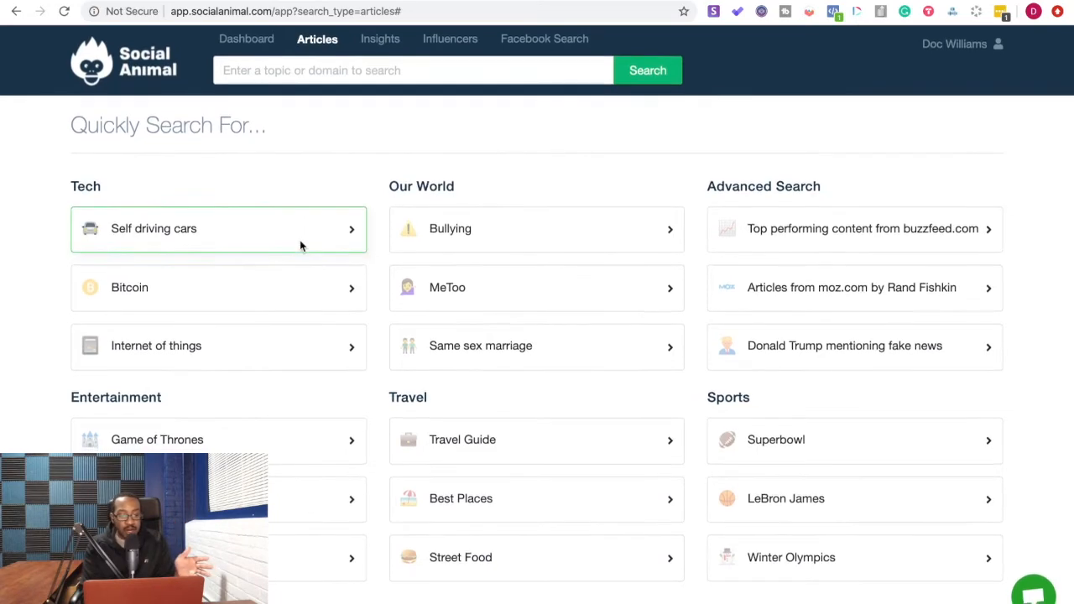
Step: Search articles for Game of Thrones via its quick-search card, then view its Insights overview
click(157, 439)
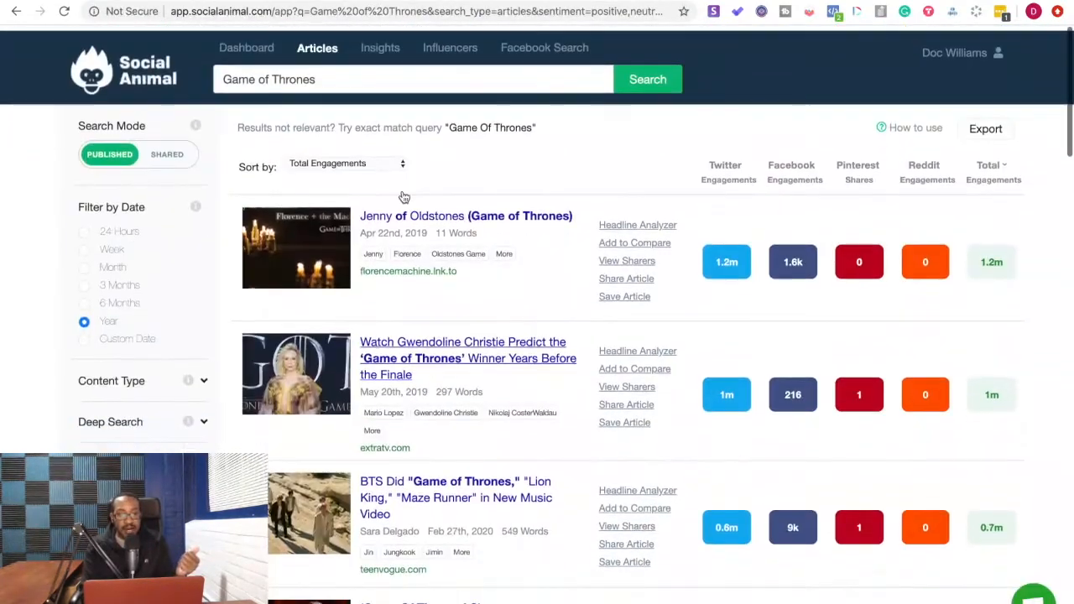
click(378, 47)
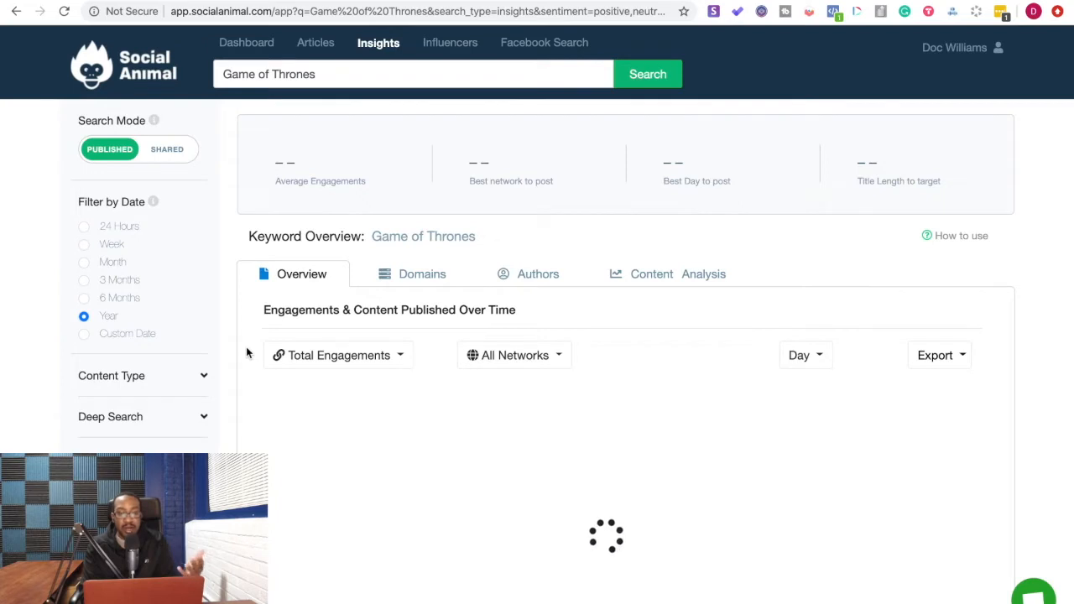
Step: Switch the Game of Thrones search to Influencers, listing Twitter profiles with follower counts
scroll(down, 3)
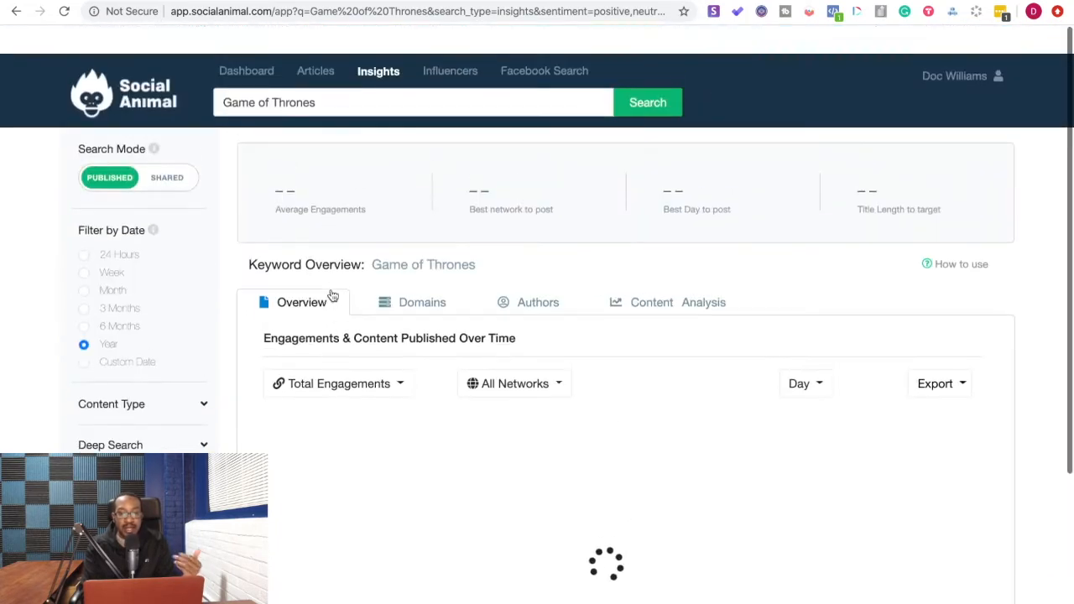
click(450, 71)
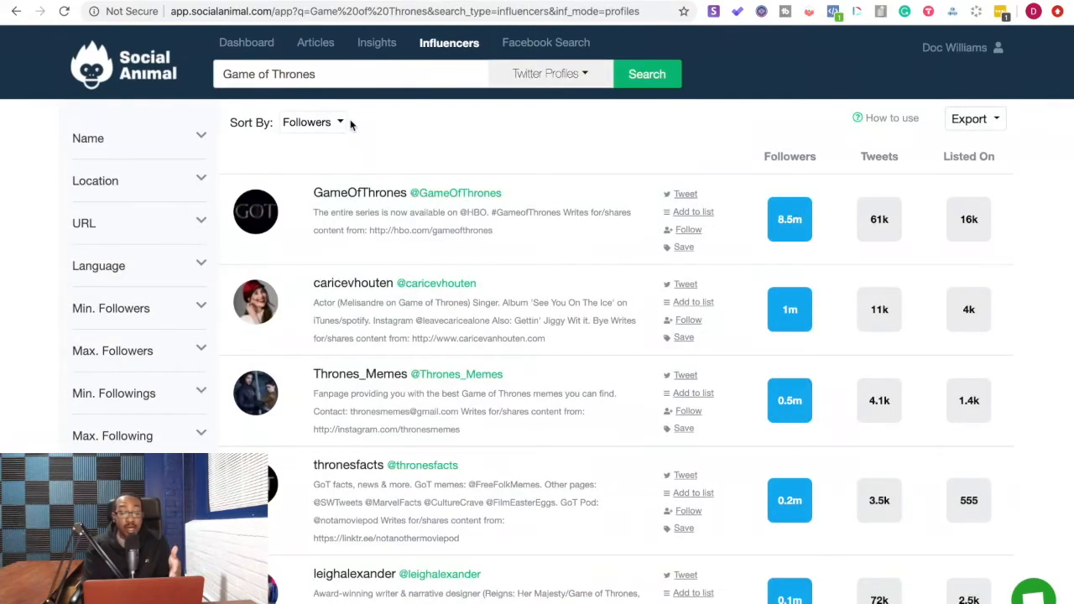
mouse_move(316, 42)
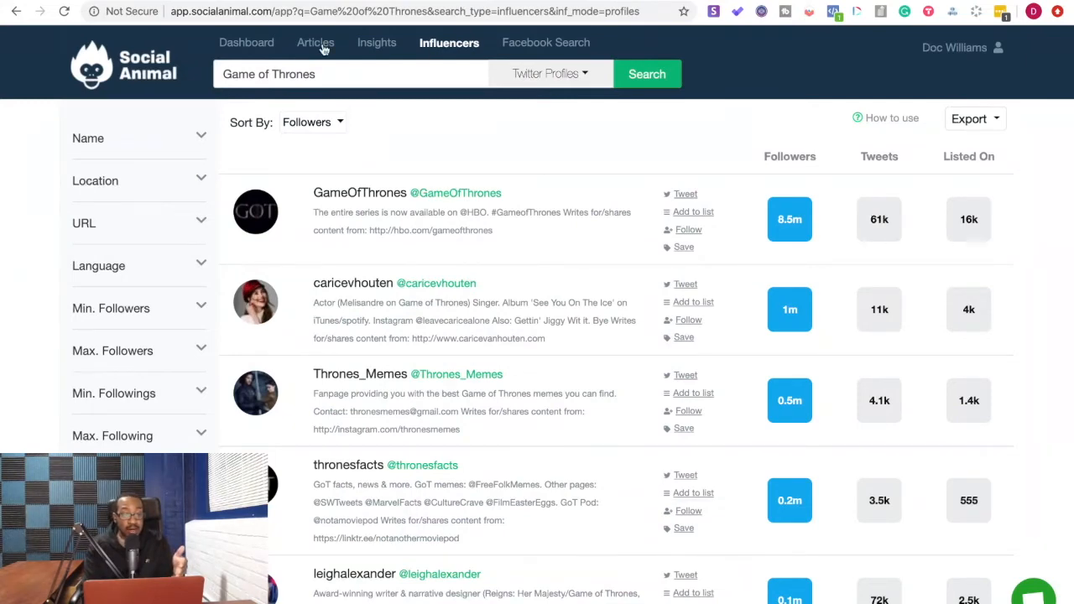
click(317, 42)
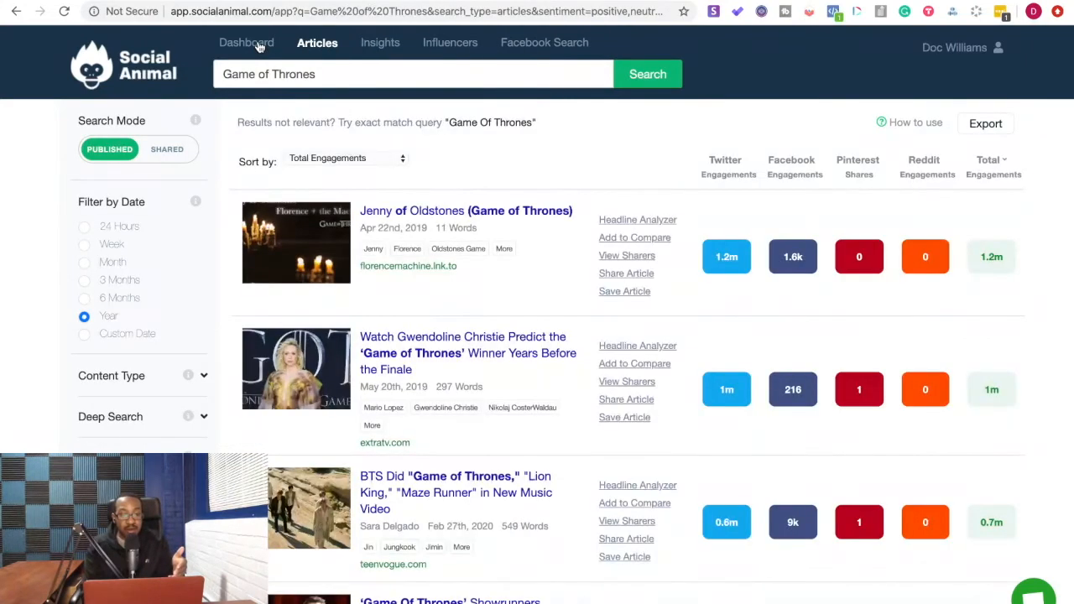
click(247, 43)
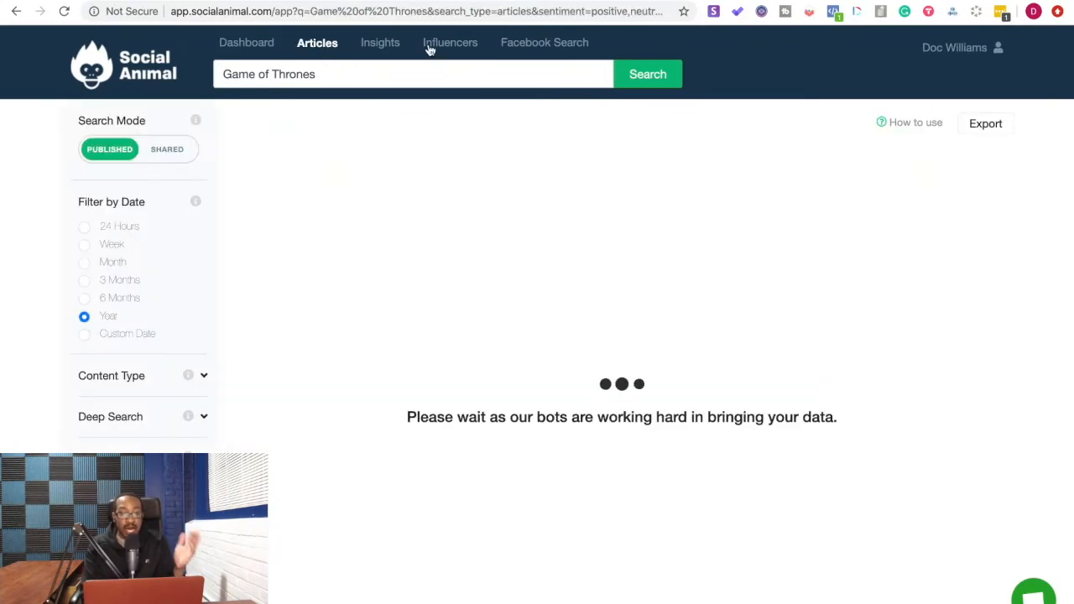
click(449, 42)
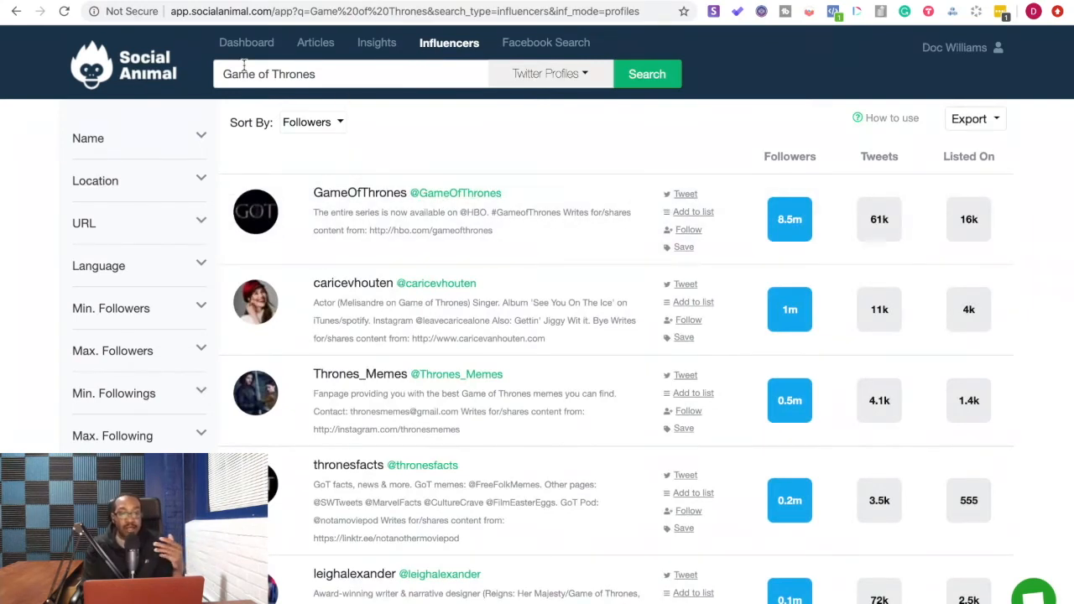
click(246, 42)
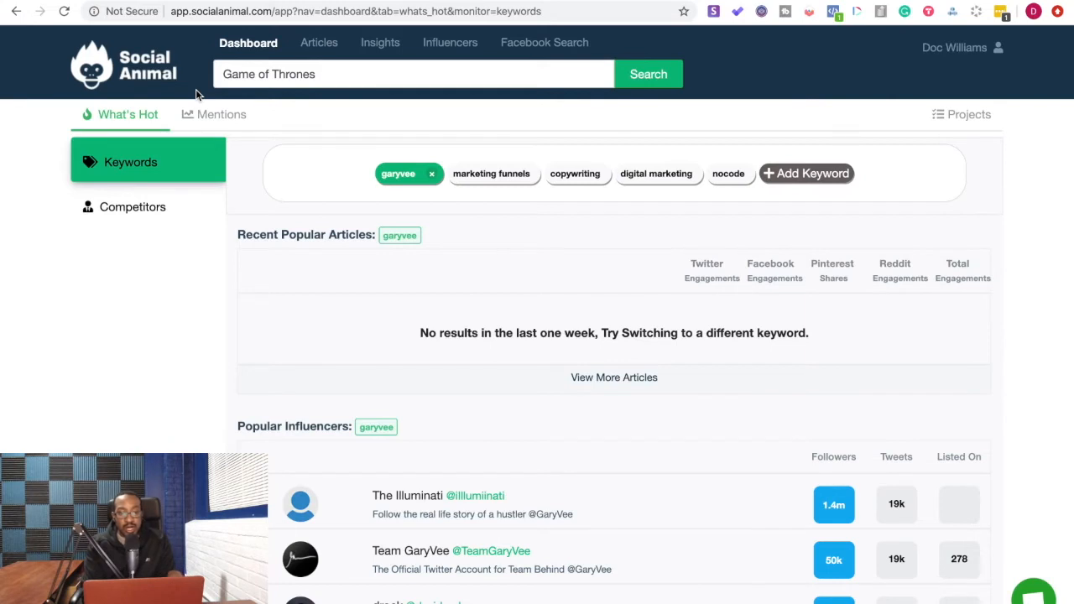
mouse_move(288, 145)
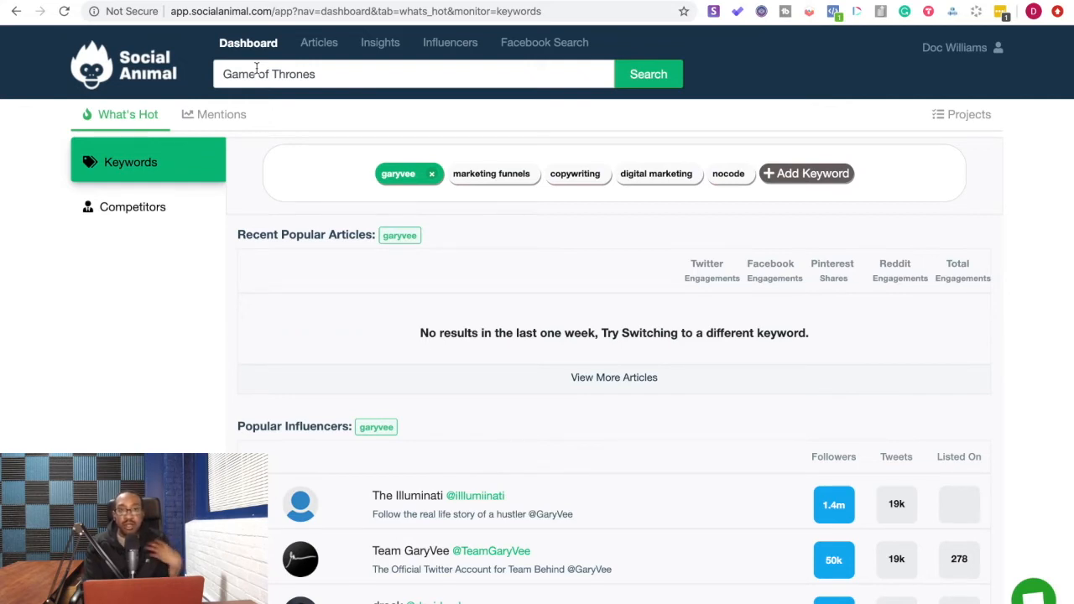
mouse_move(249, 43)
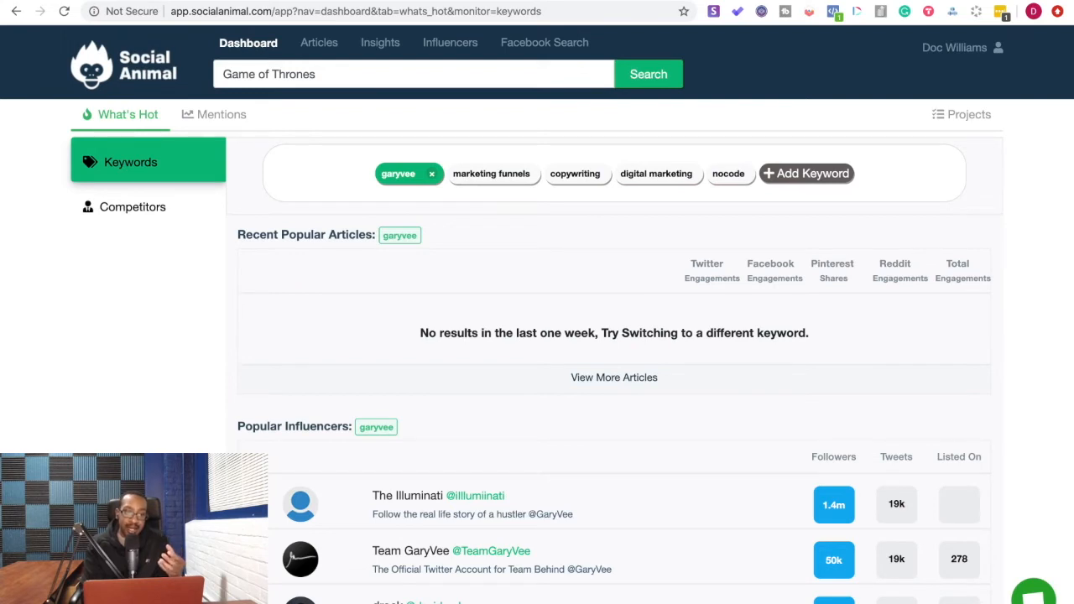
mouse_move(214, 114)
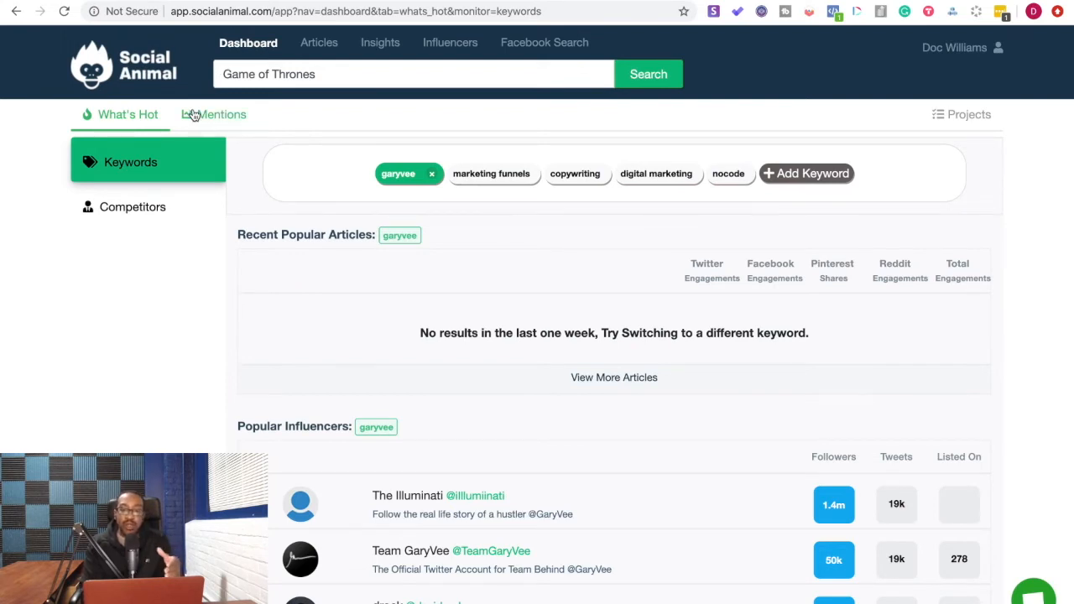